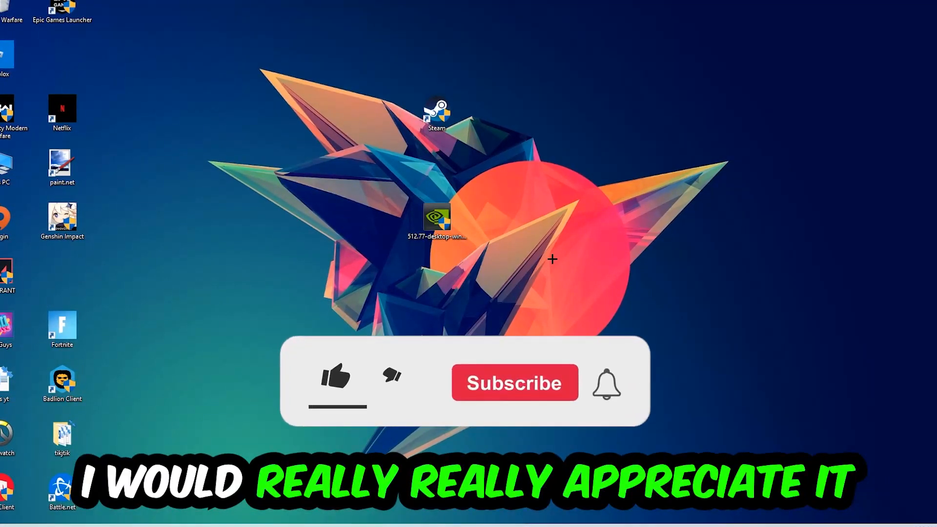
Step: Open Task Manager from the taskbar to view running processes
click(334, 380)
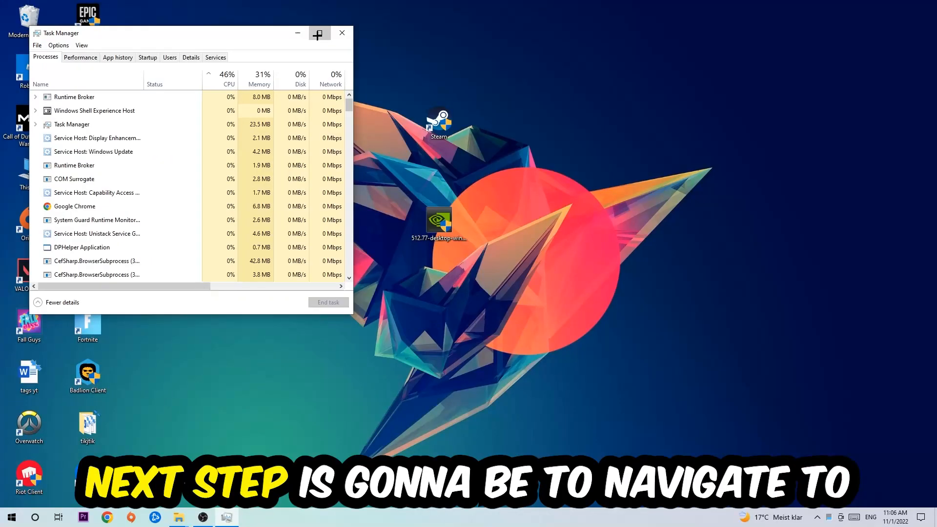
Step: Maximize Task Manager and end the Google Chrome process
click(319, 33)
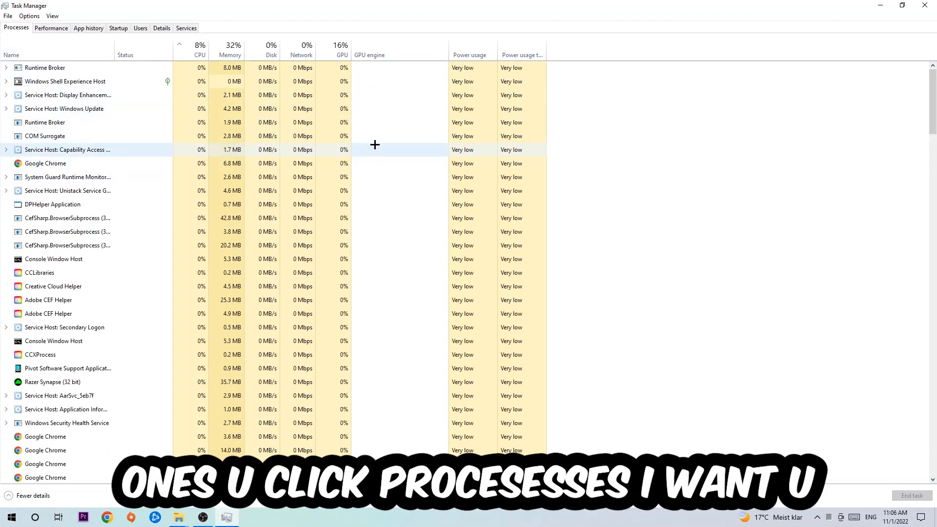
click(45, 163)
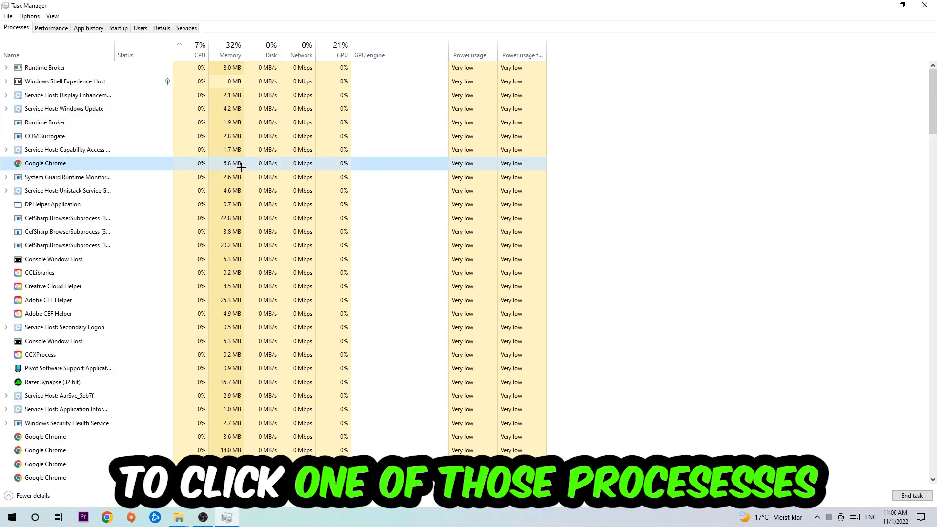
click(53, 204)
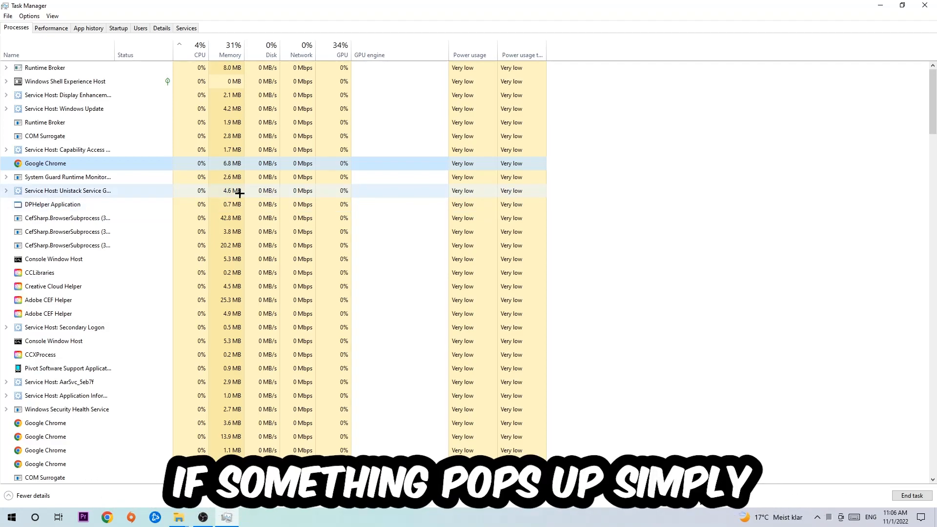
right_click(46, 163)
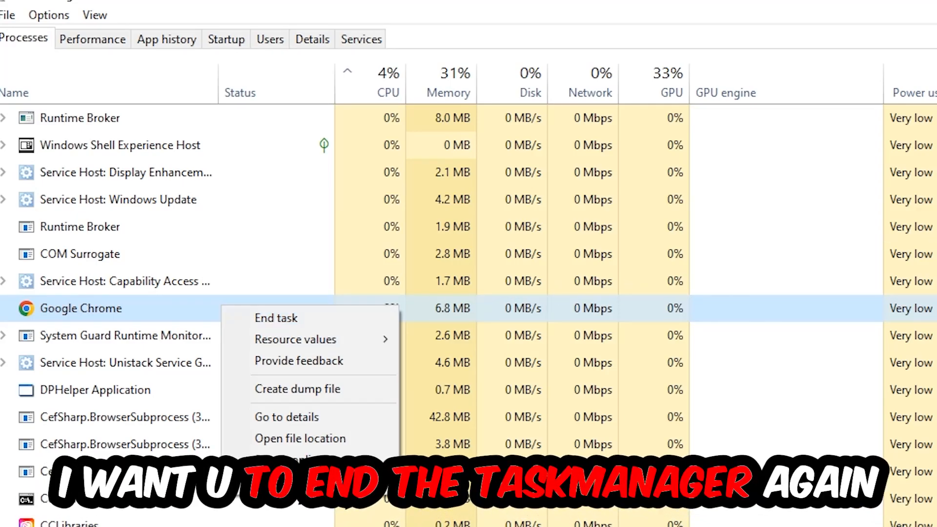
click(276, 317)
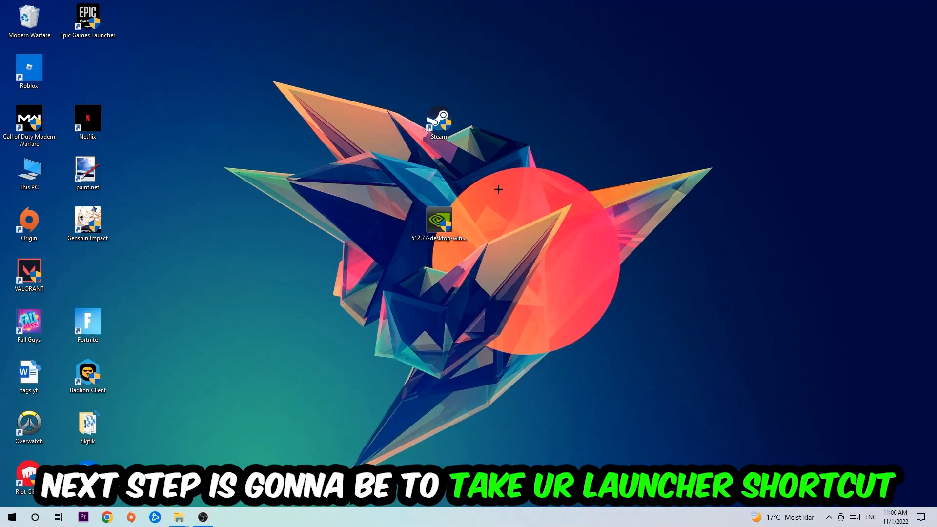
Step: Move the Steam desktop shortcut and launch it with Run as administrator
drag(439, 120, 556, 174)
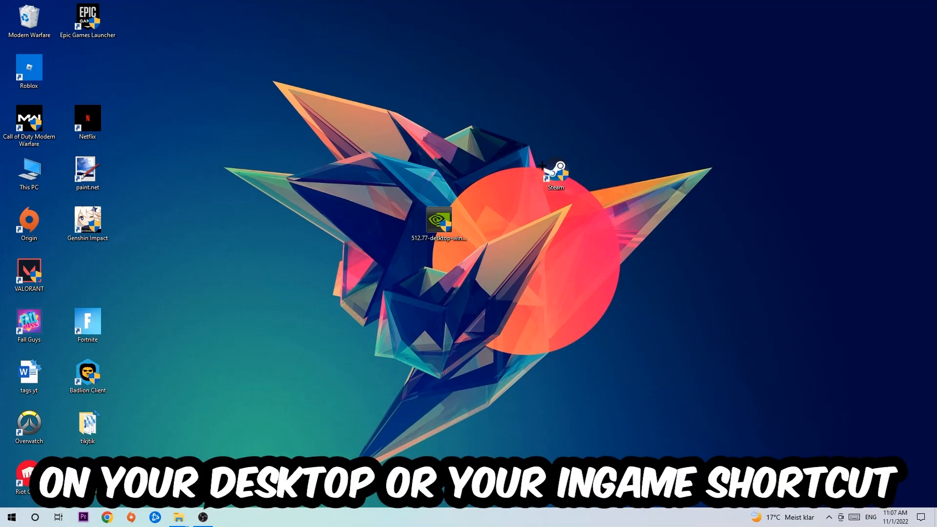
right_click(555, 173)
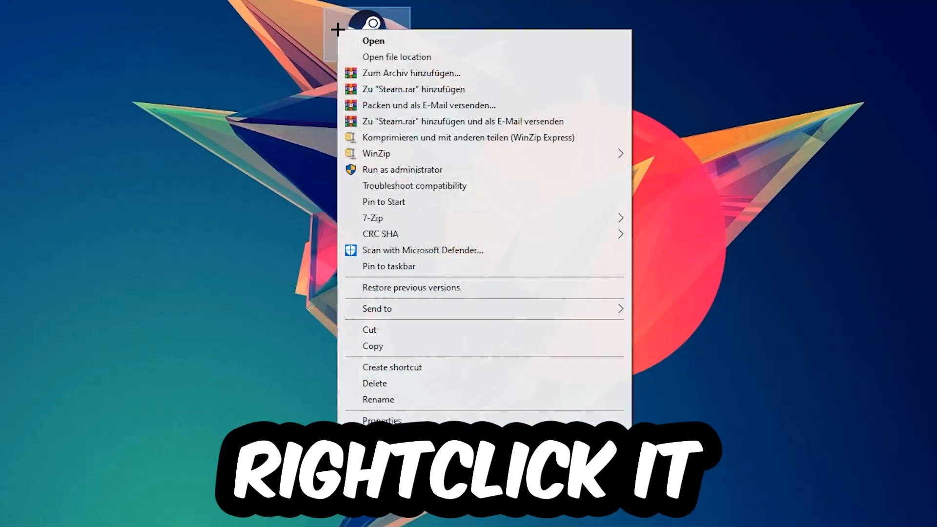
mouse_move(402, 169)
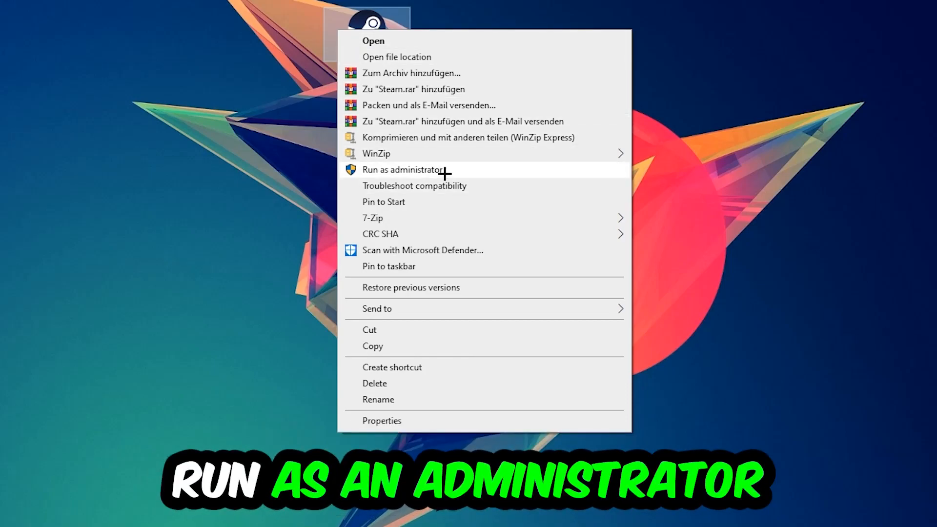
click(402, 169)
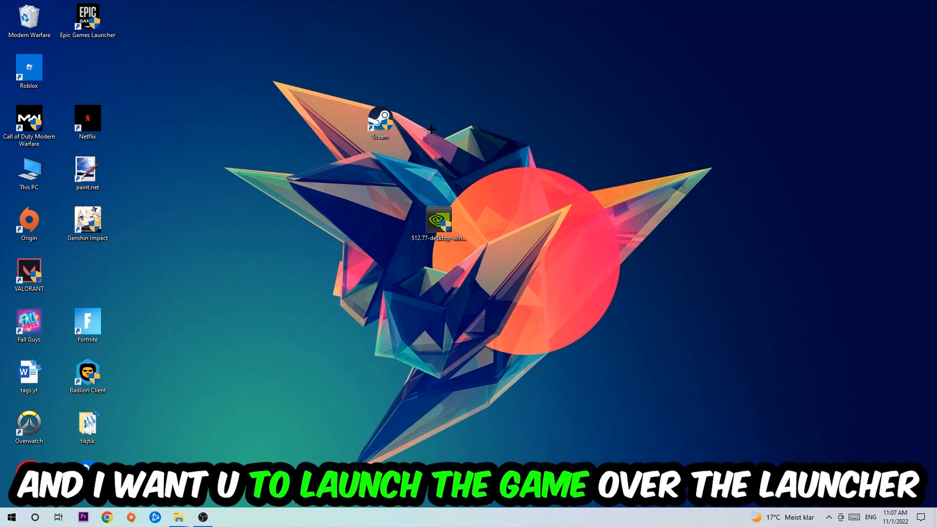
drag(380, 120, 321, 170)
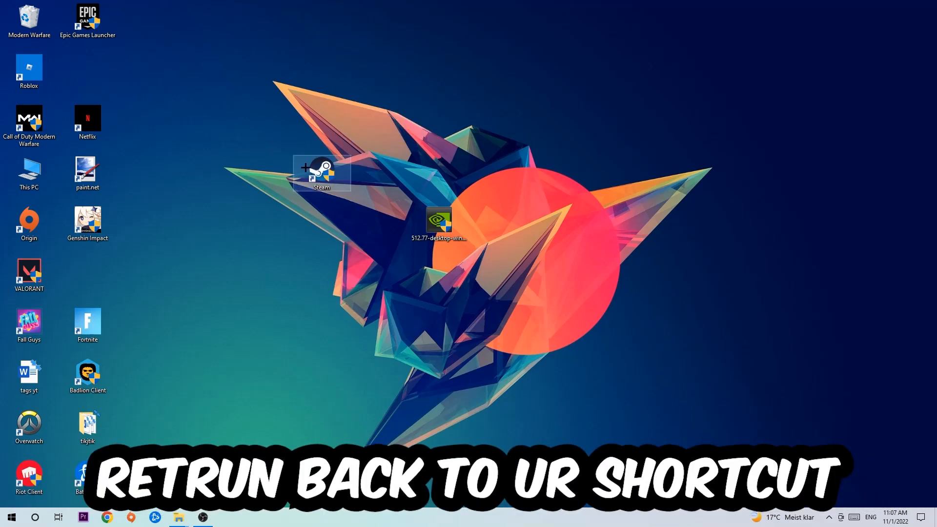
Step: Set the Steam shortcut to Windows 8 compatibility mode and always run as administrator
click(322, 173)
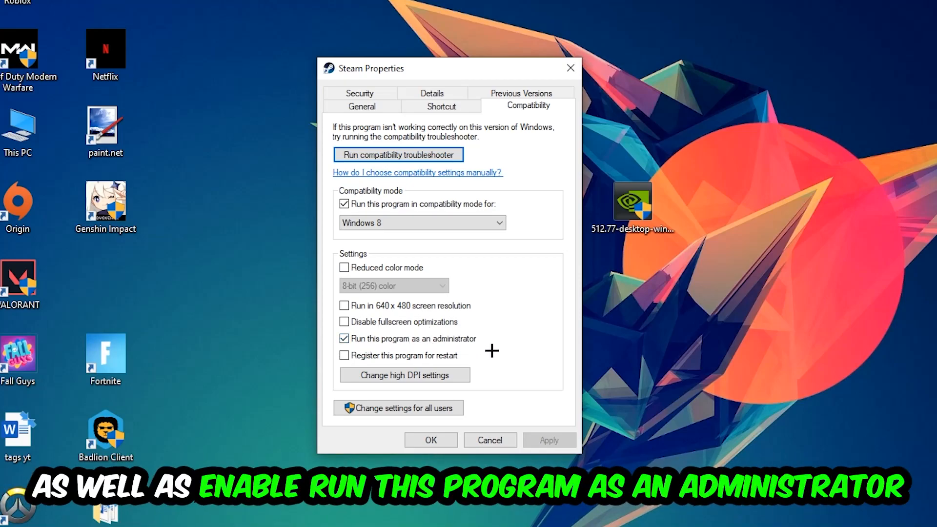
click(429, 440)
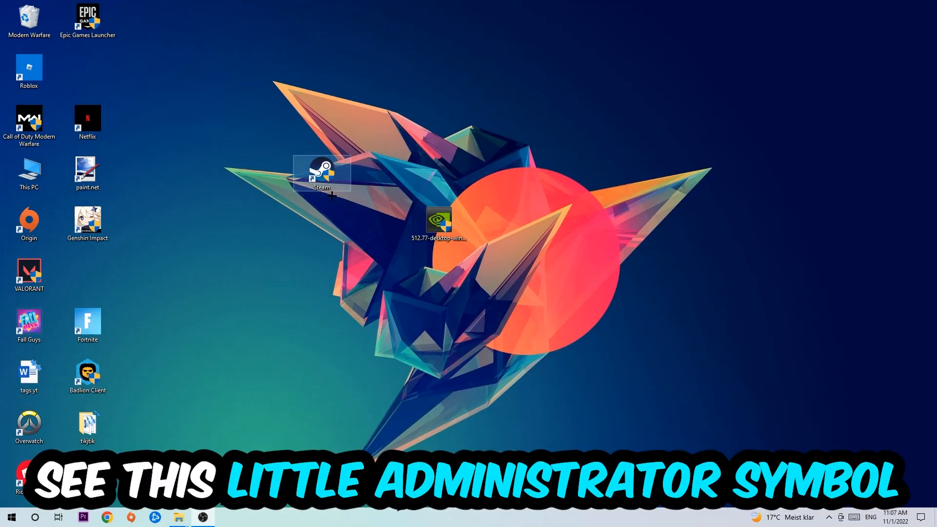
Step: Ctrl-drag the Steam shortcut to copy it to a new desktop spot
drag(321, 171, 421, 162)
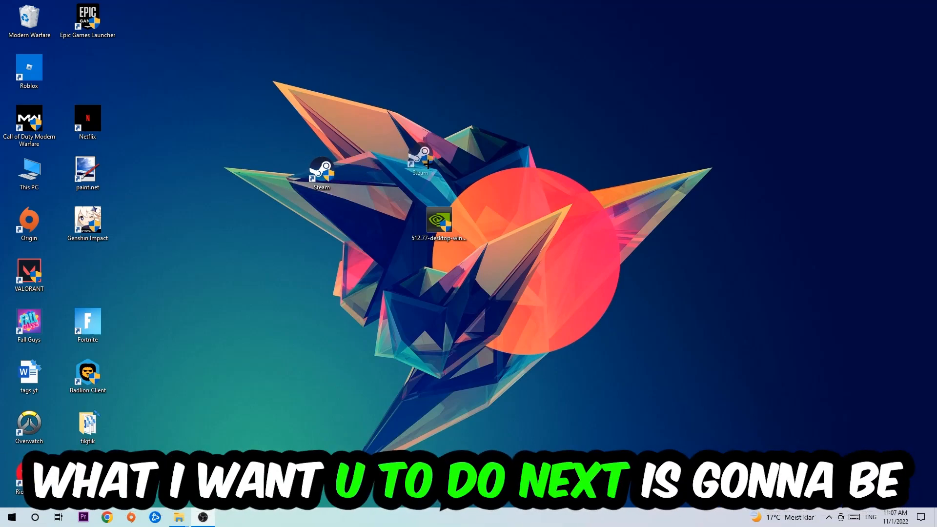